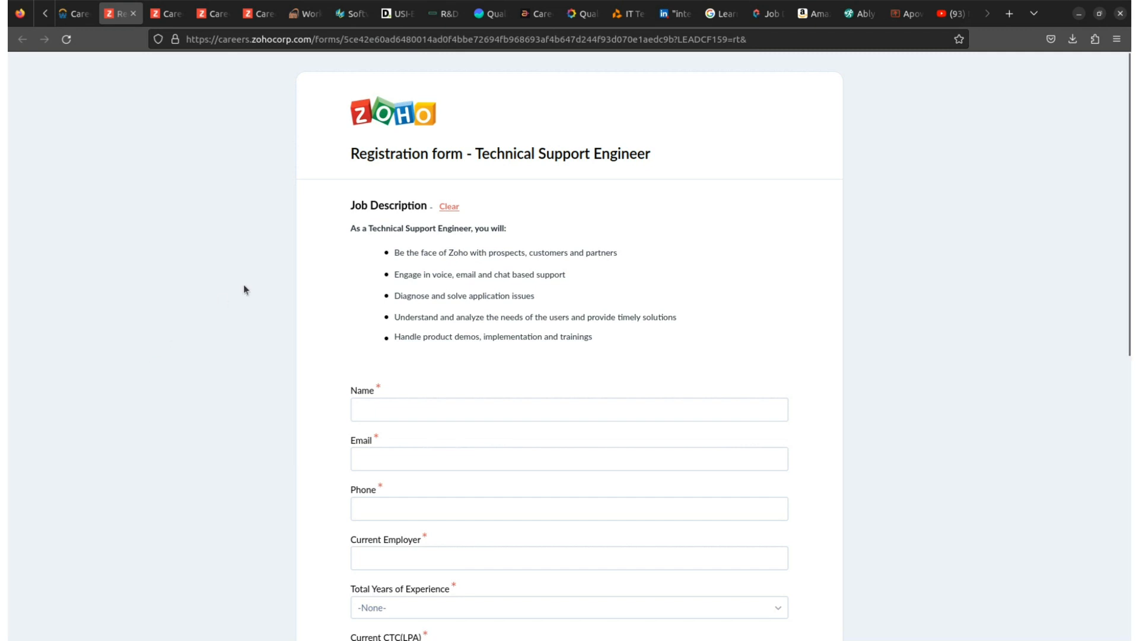
pyautogui.moveTo(668, 136)
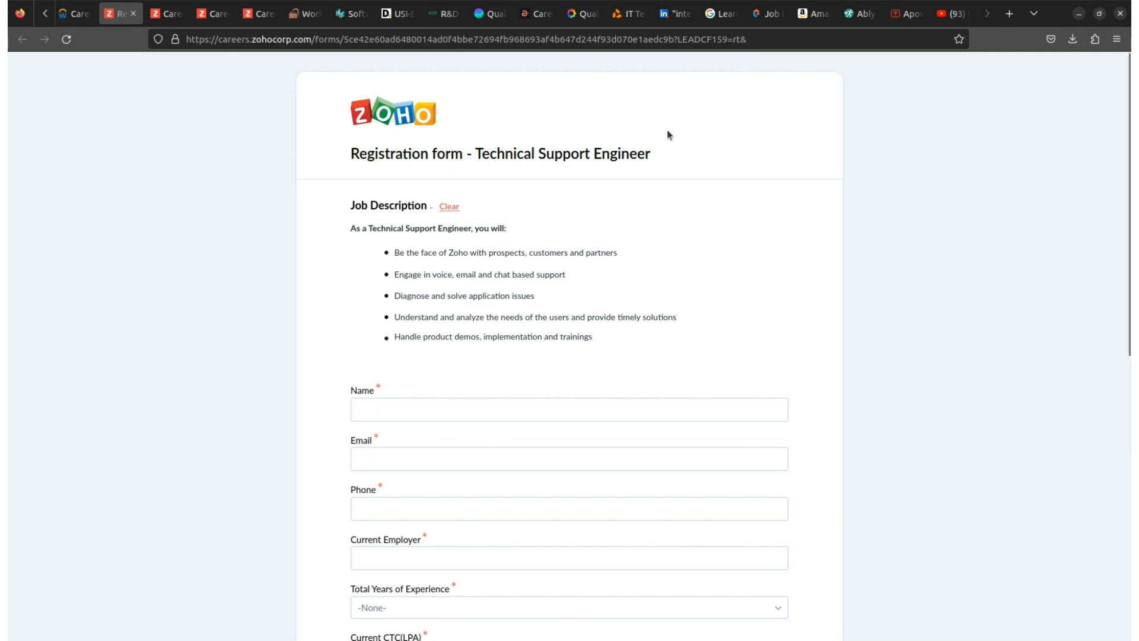
pyautogui.moveTo(681, 193)
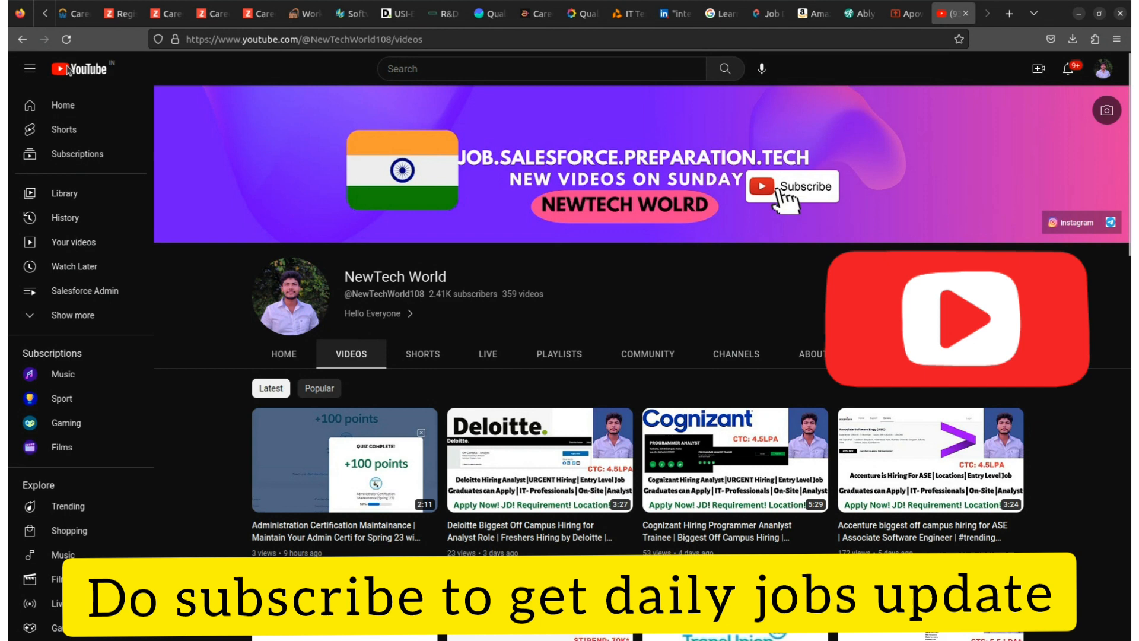
# - Return to the Zoho Careers Technical Support Engineer registration form from YouTube
pyautogui.click(117, 13)
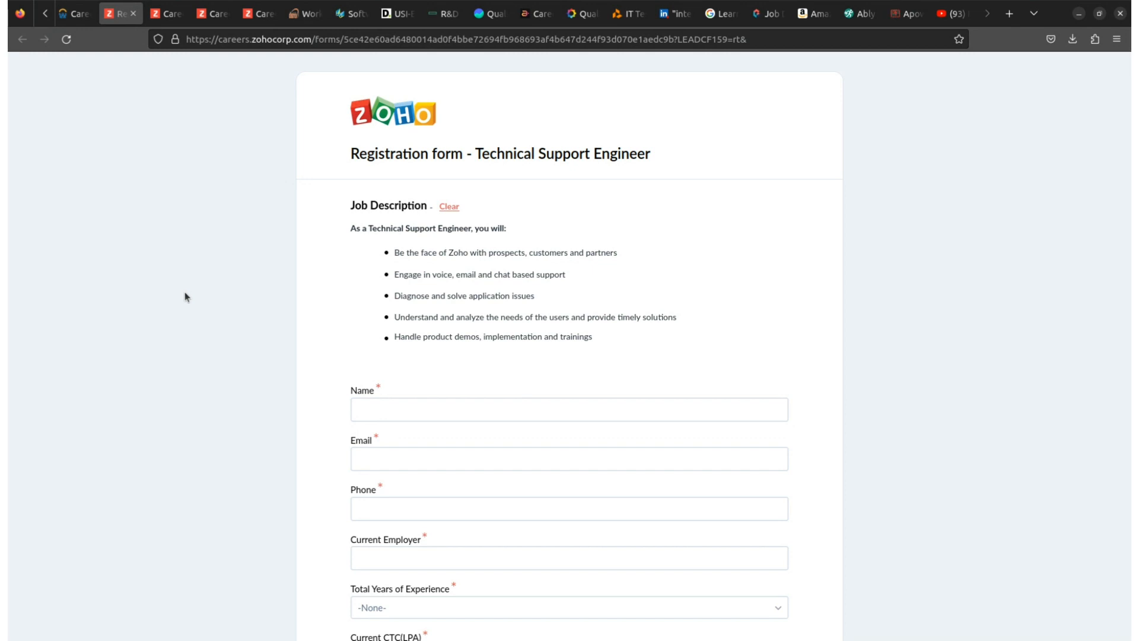
pyautogui.moveTo(235, 320)
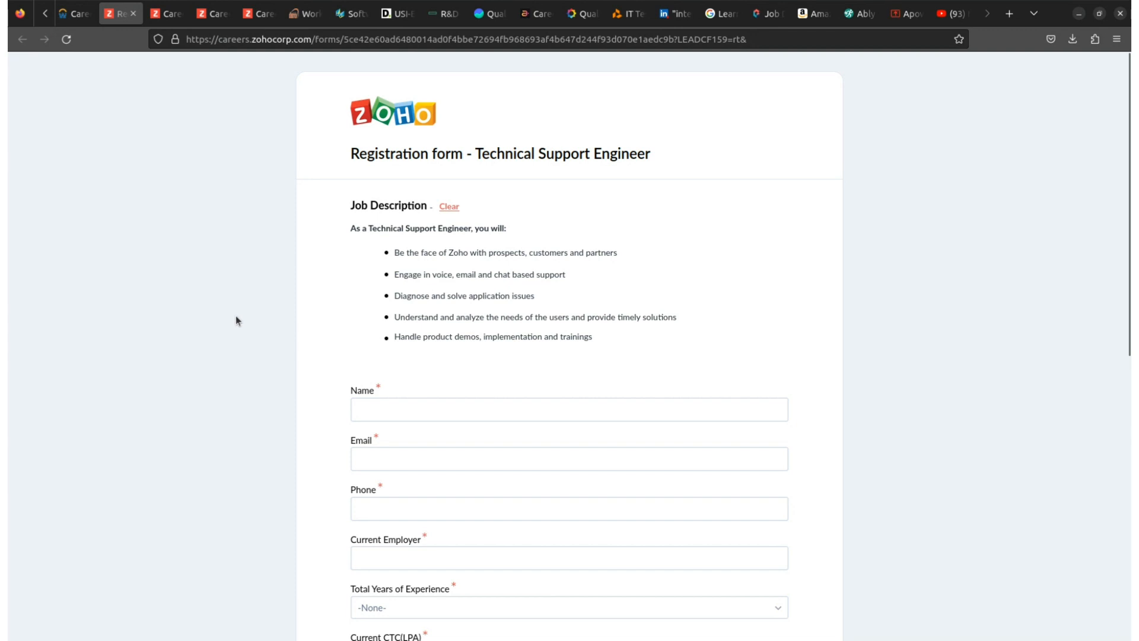
pyautogui.moveTo(316, 329)
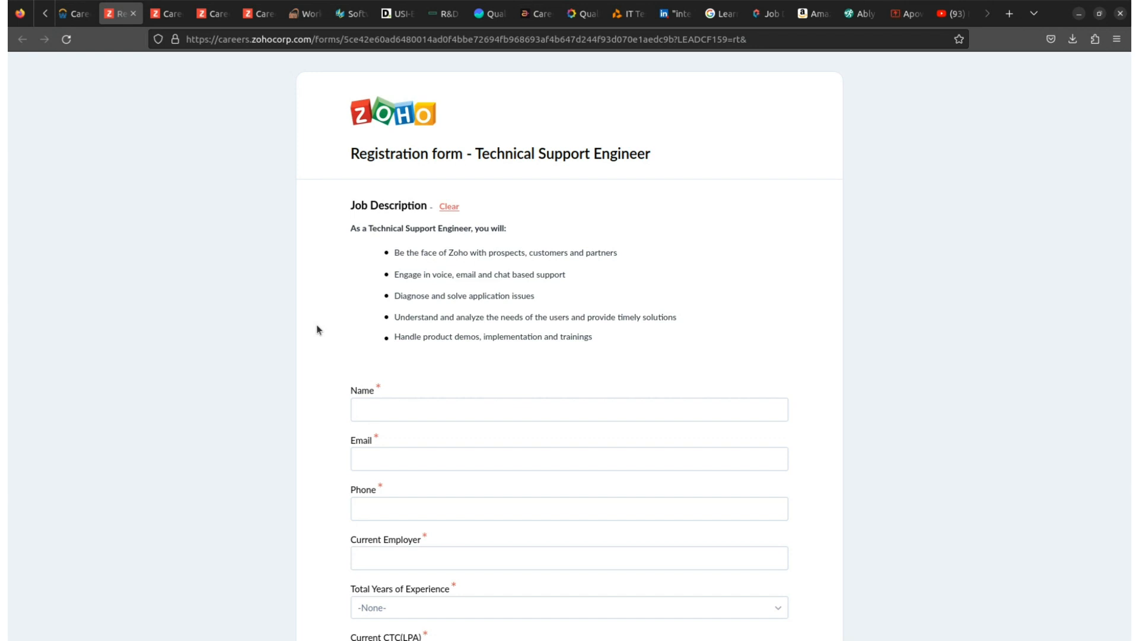
pyautogui.moveTo(417, 289)
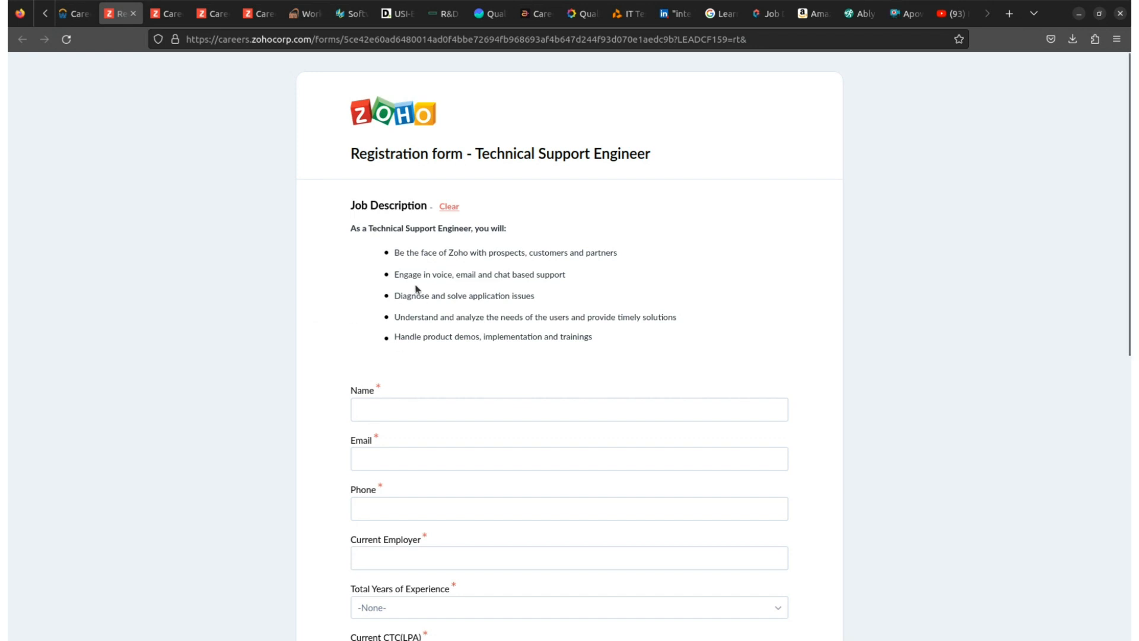
pyautogui.moveTo(363, 274)
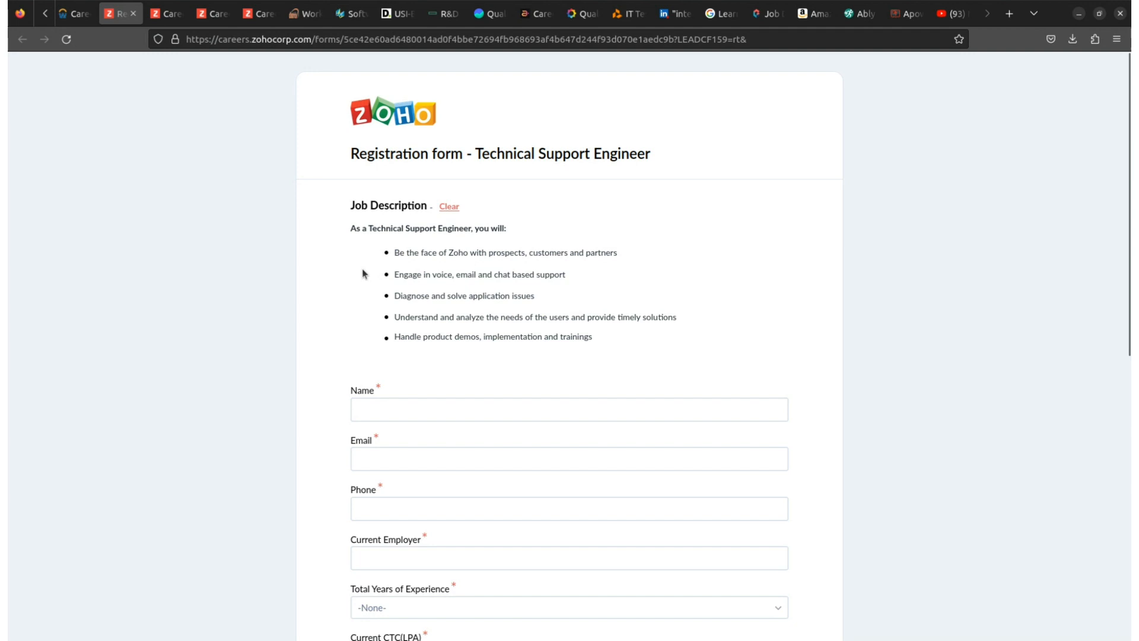
pyautogui.moveTo(387, 293)
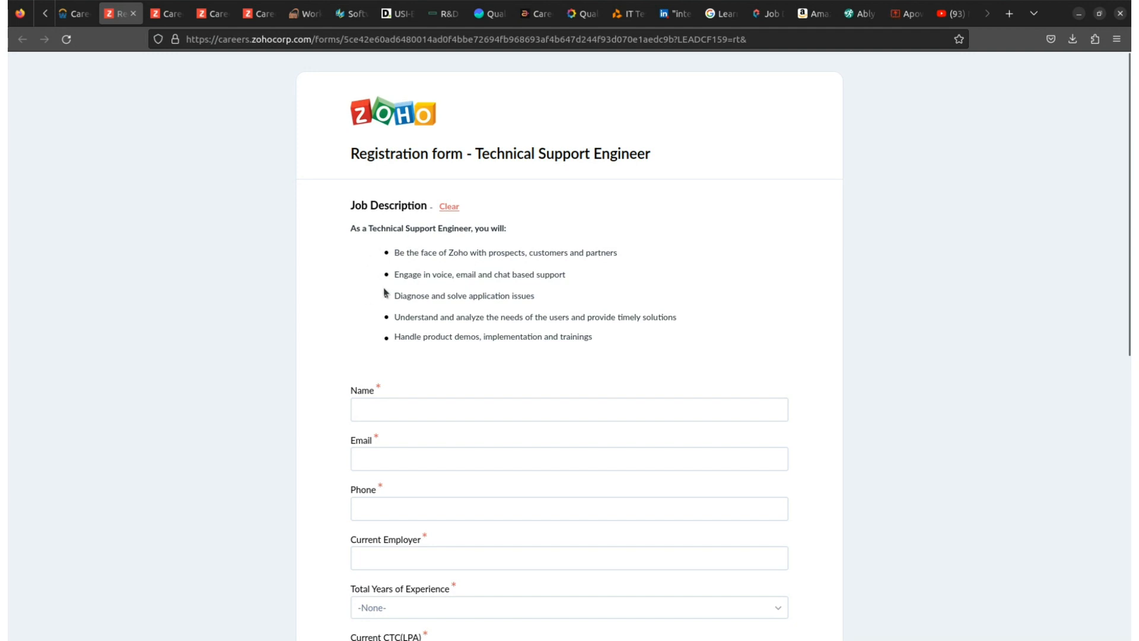
pyautogui.moveTo(377, 281)
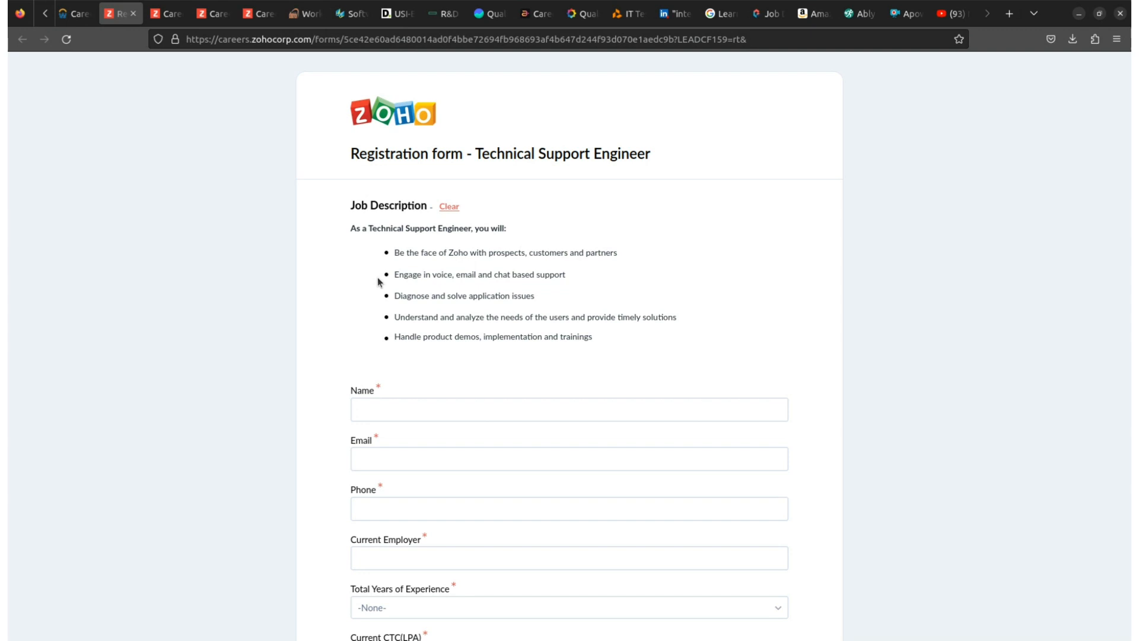
pyautogui.moveTo(484, 287)
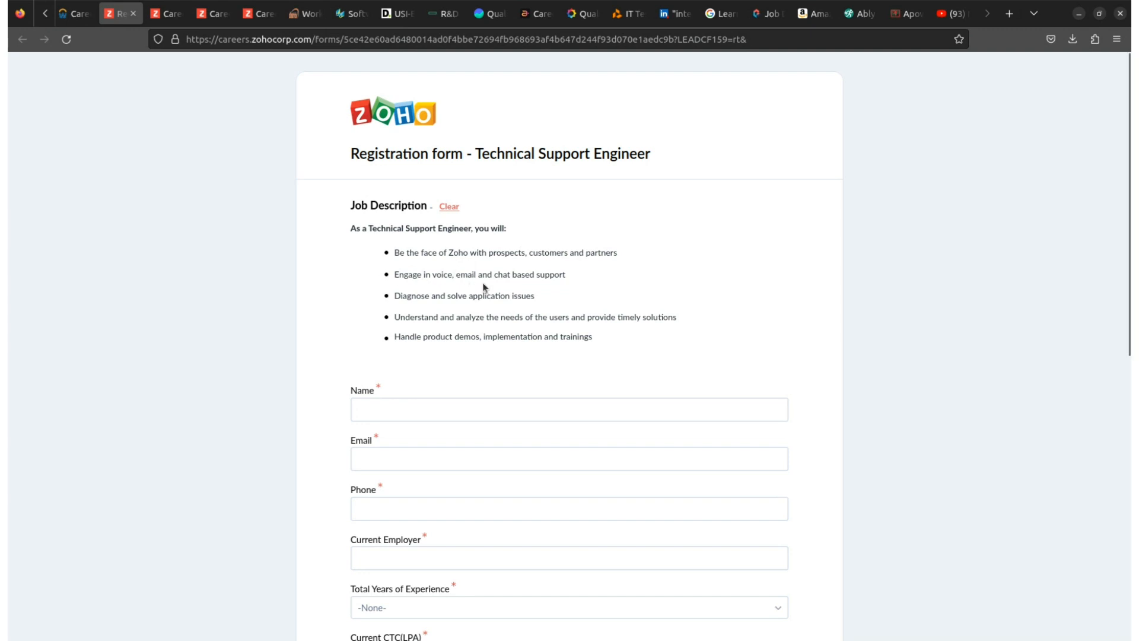
pyautogui.moveTo(562, 290)
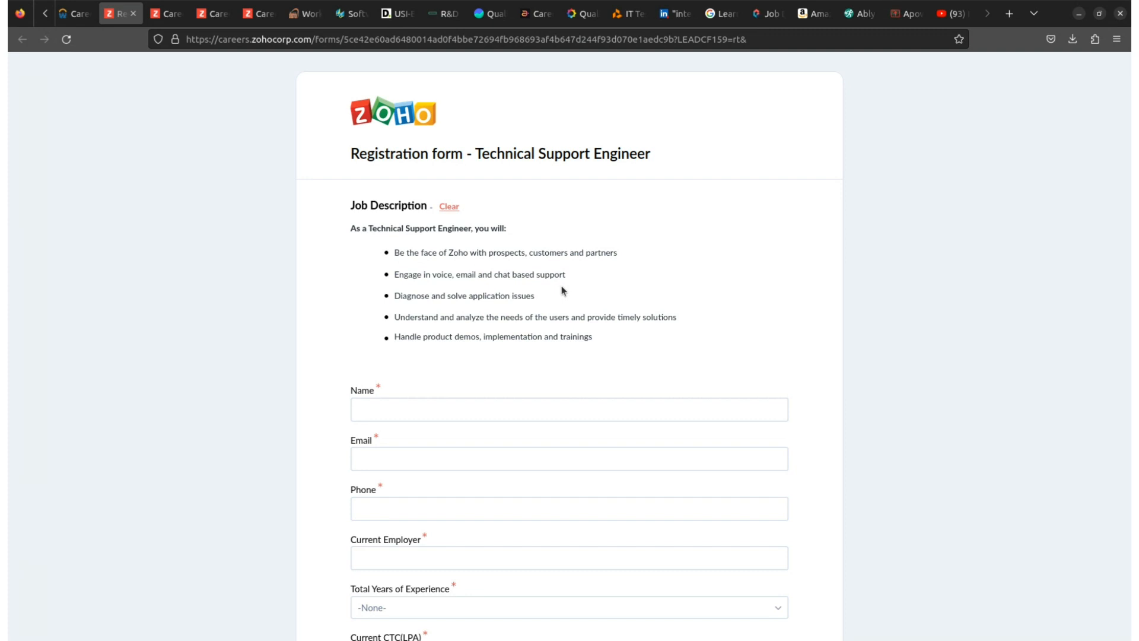
pyautogui.moveTo(508, 285)
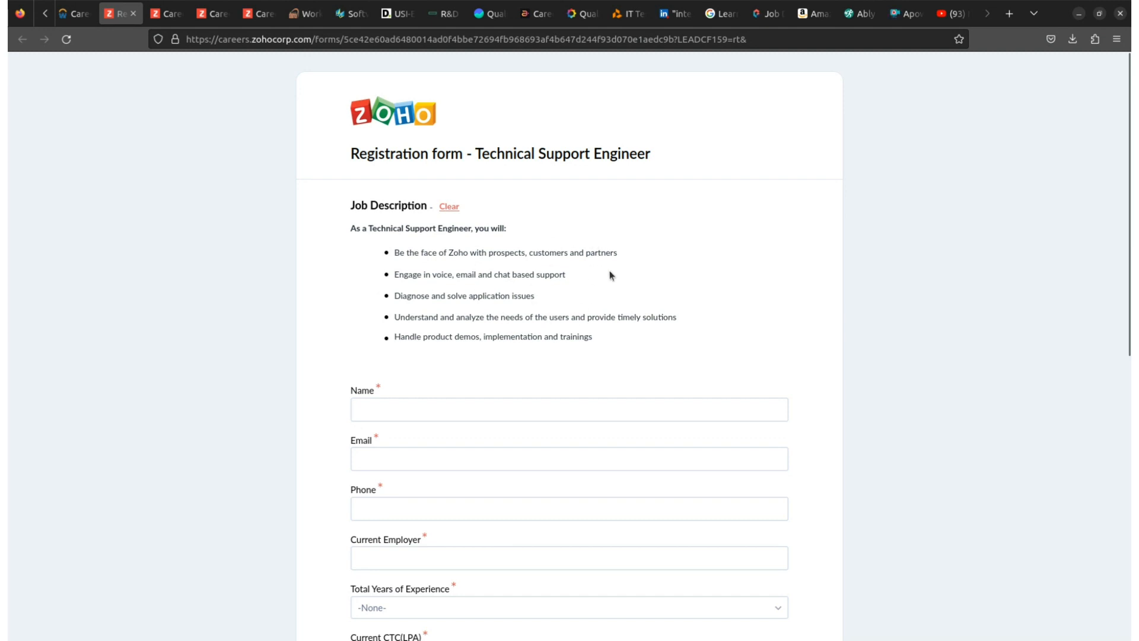
pyautogui.moveTo(589, 239)
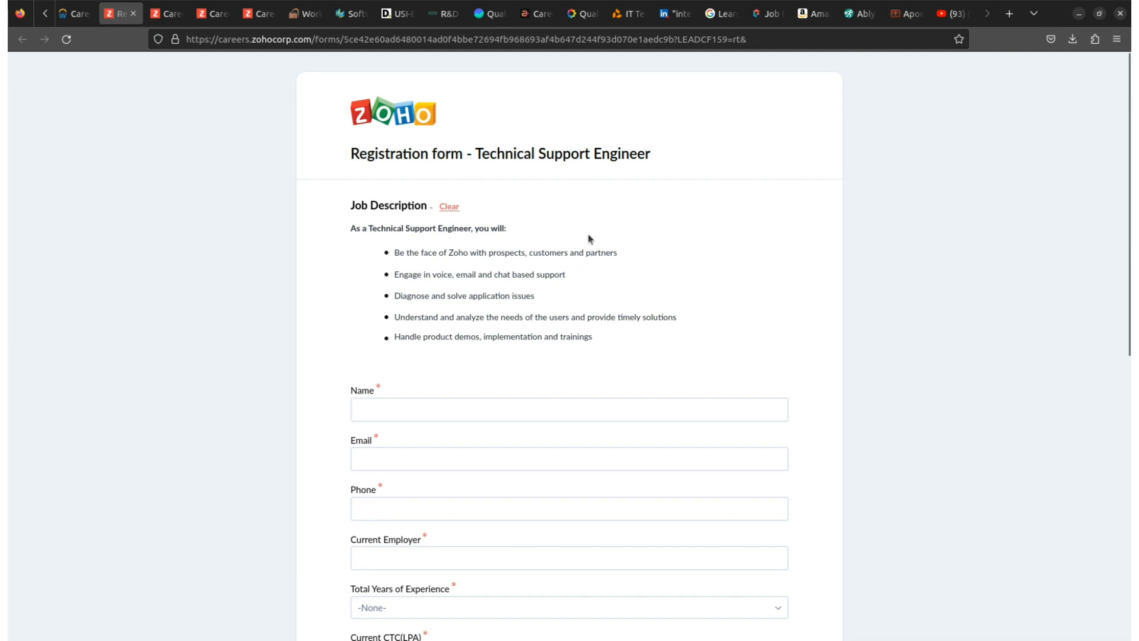
pyautogui.moveTo(487, 194)
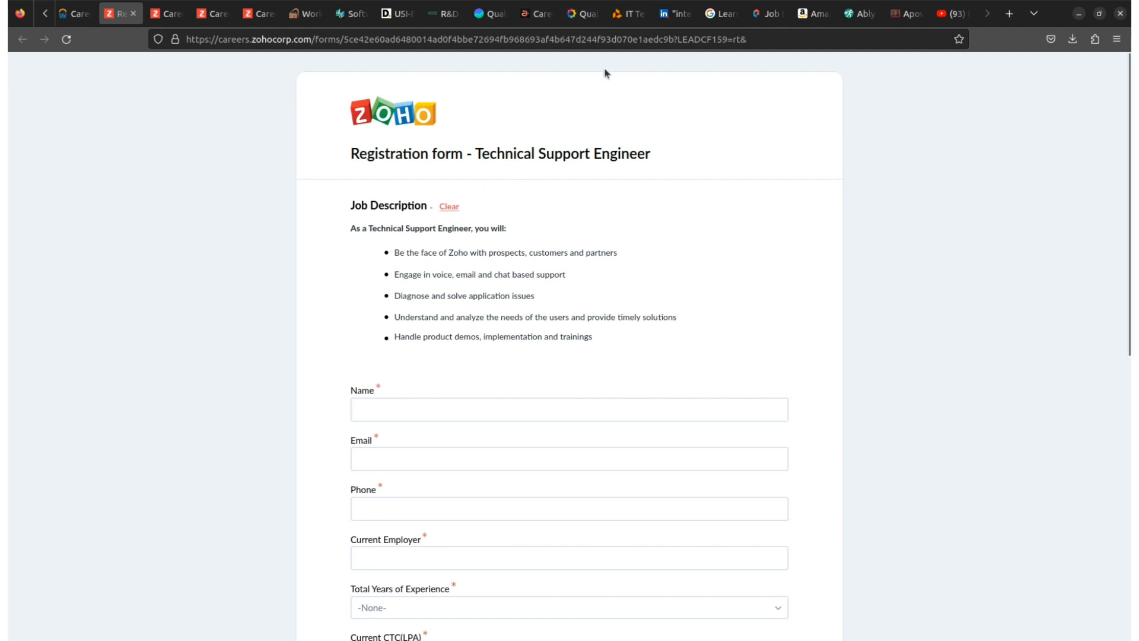
pyautogui.moveTo(564, 184)
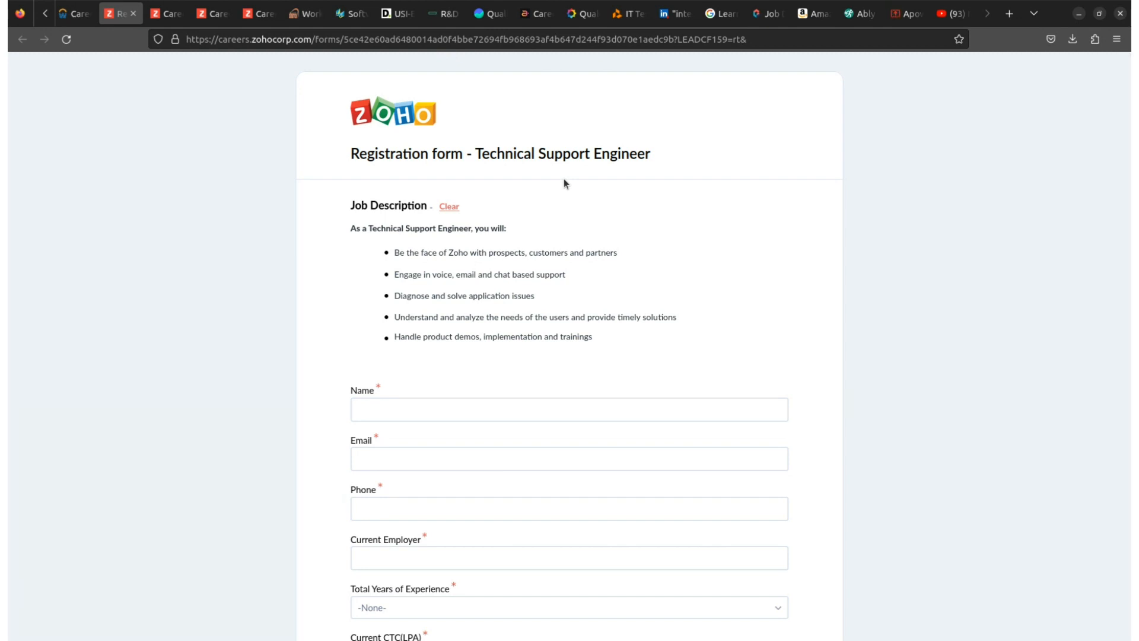
pyautogui.moveTo(613, 225)
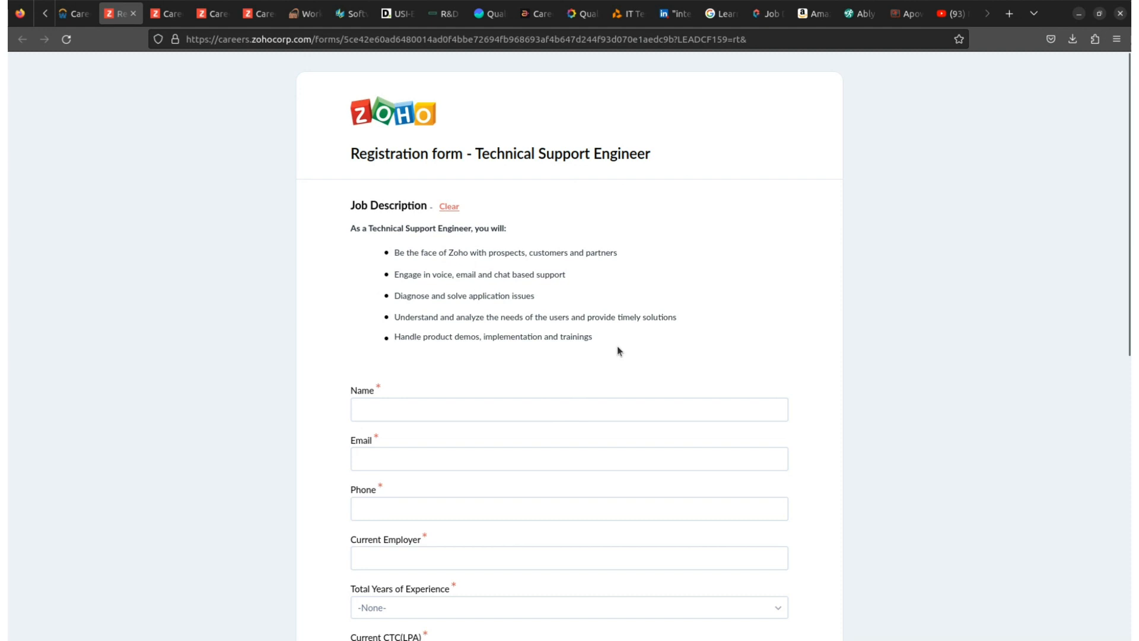
# - Review the remaining form fields, then switch to the job-updates YouTube channel's videos page
pyautogui.scroll(-3)
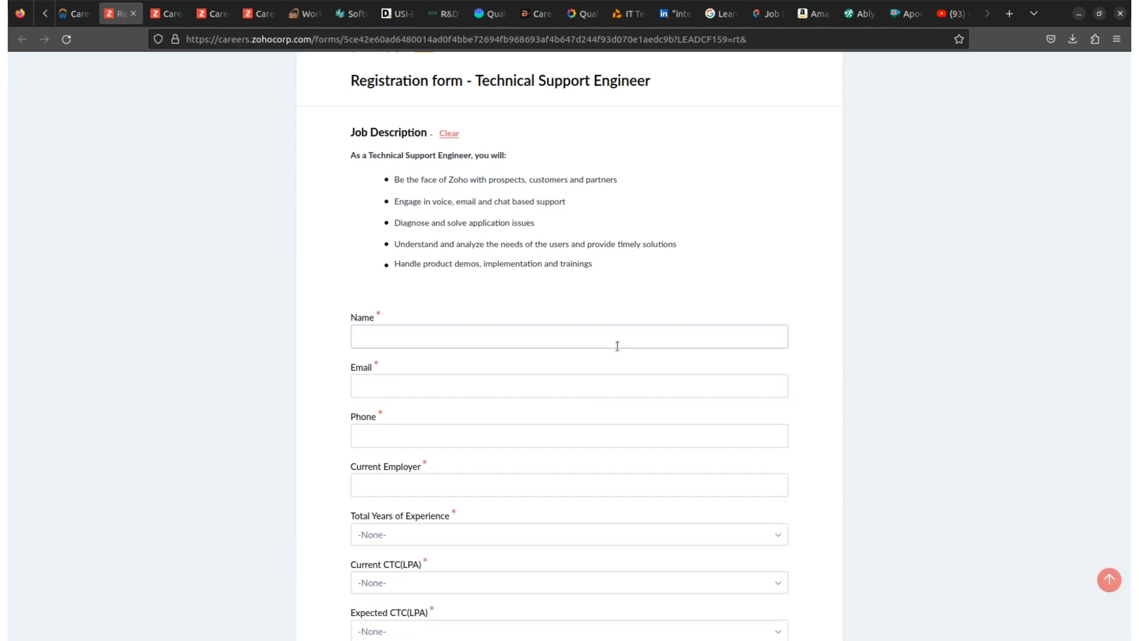
pyautogui.scroll(-3)
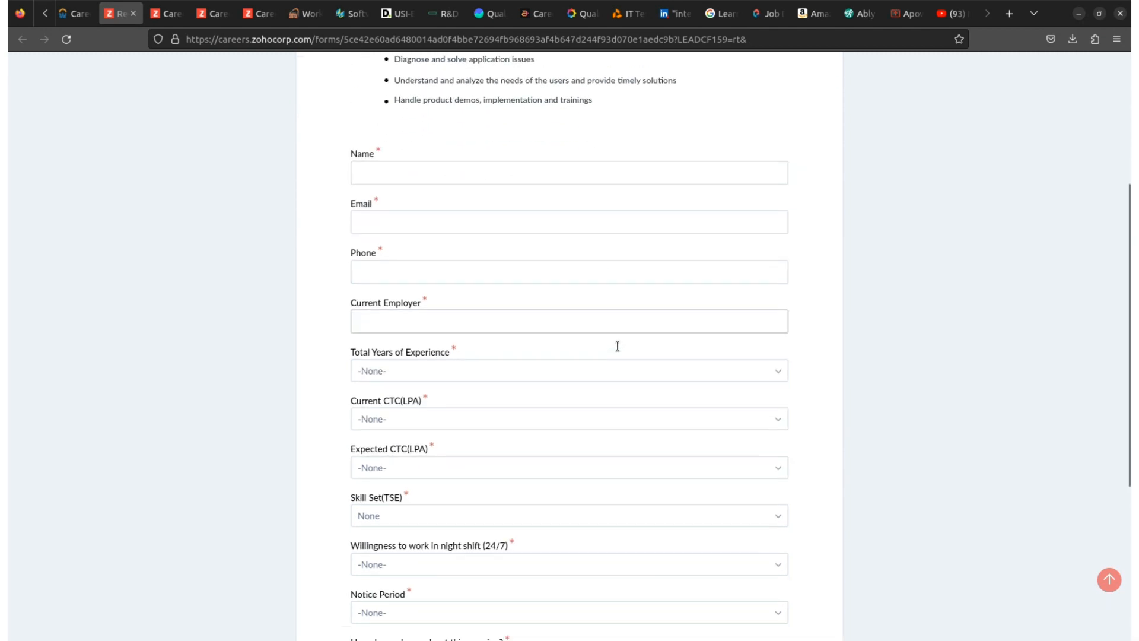
pyautogui.scroll(-3)
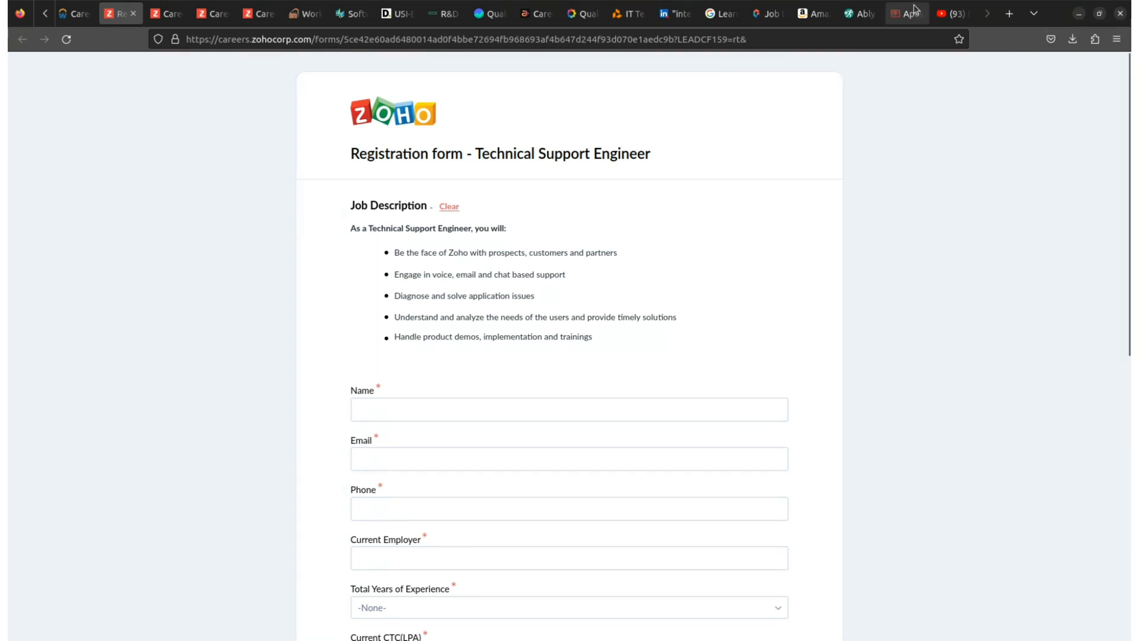
pyautogui.click(944, 13)
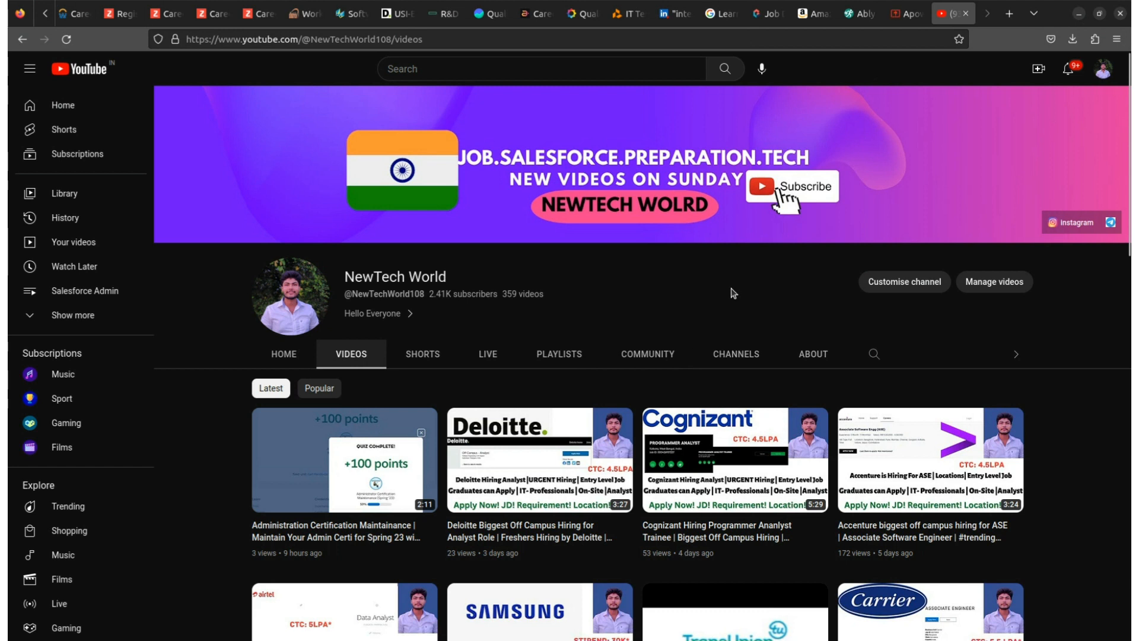